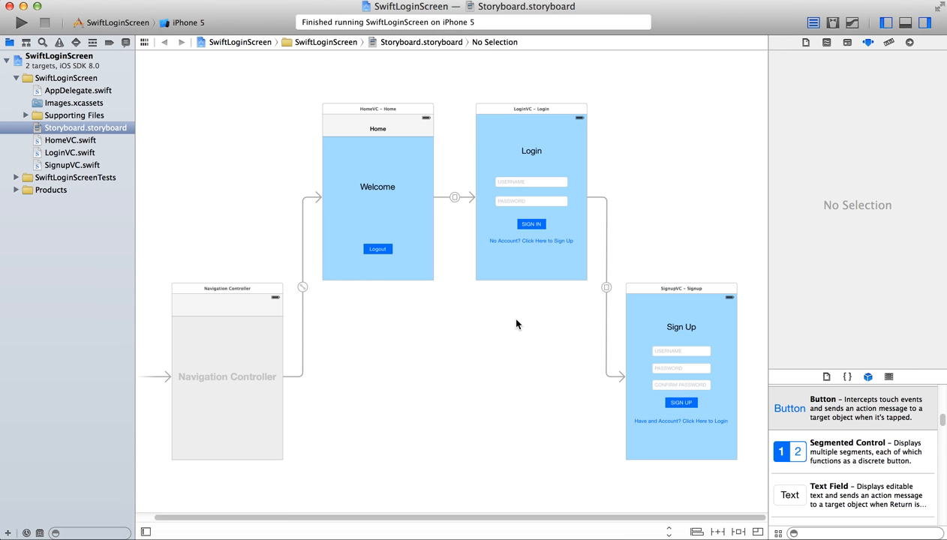
pyautogui.moveTo(190, 28)
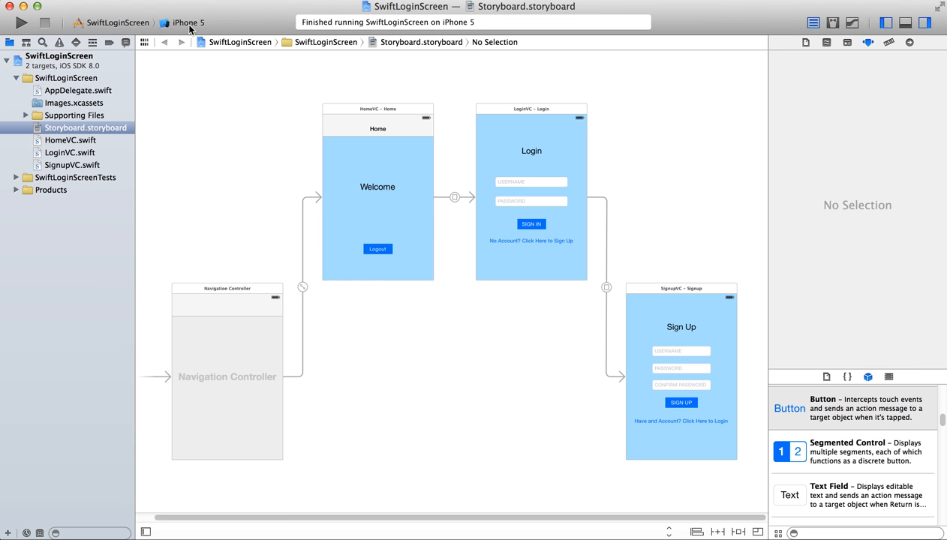
# Step: Run SwiftLoginScreen on the iPhone 5 simulator and move its window right
pyautogui.click(189, 23)
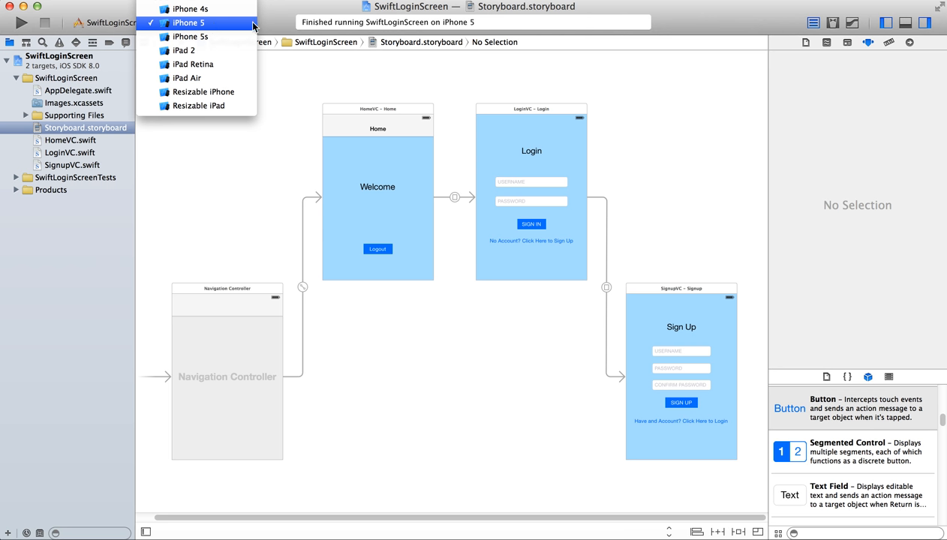
pyautogui.click(188, 23)
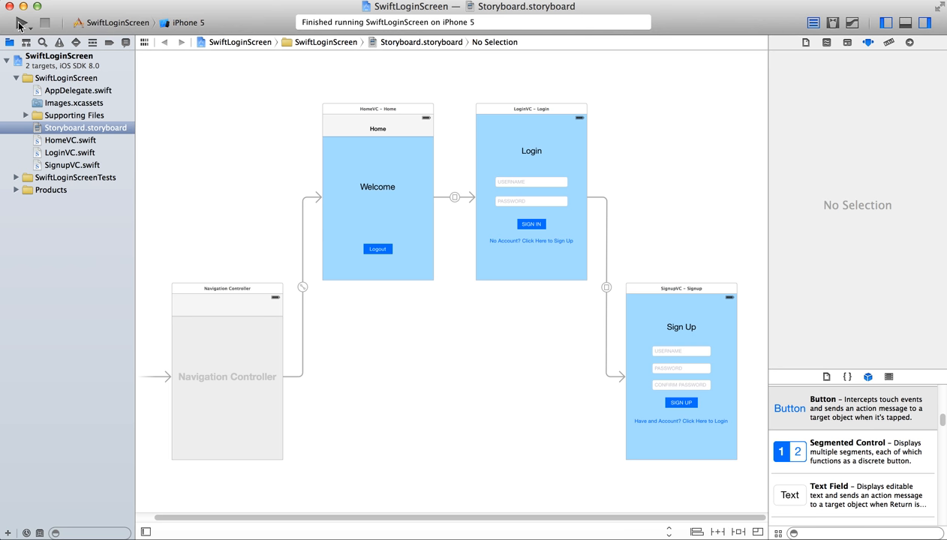
pyautogui.click(22, 22)
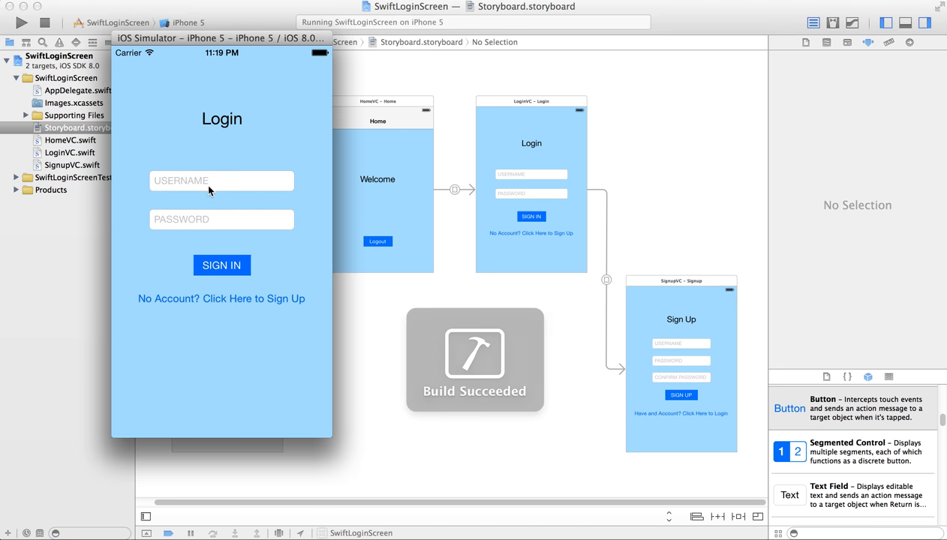
pyautogui.moveTo(221, 38); pyautogui.dragTo(760, 29)
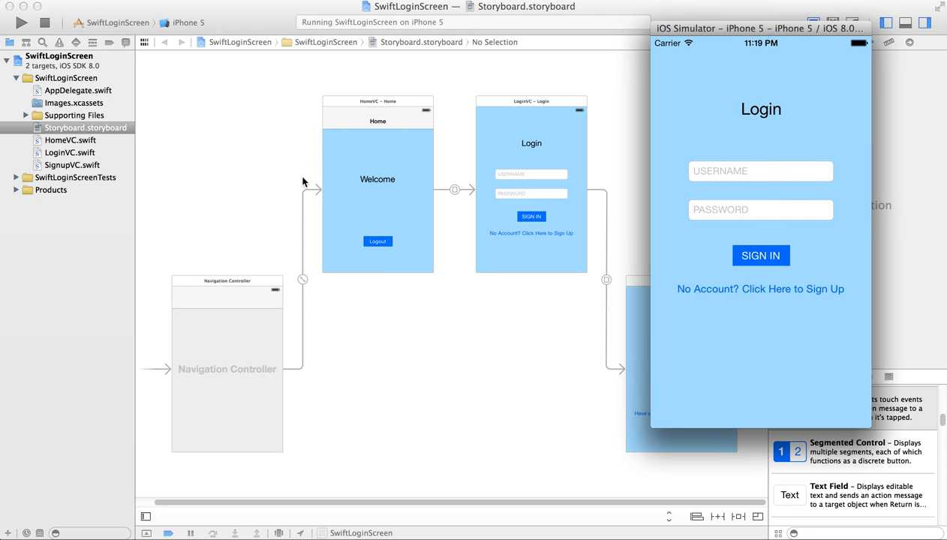
pyautogui.moveTo(390, 154)
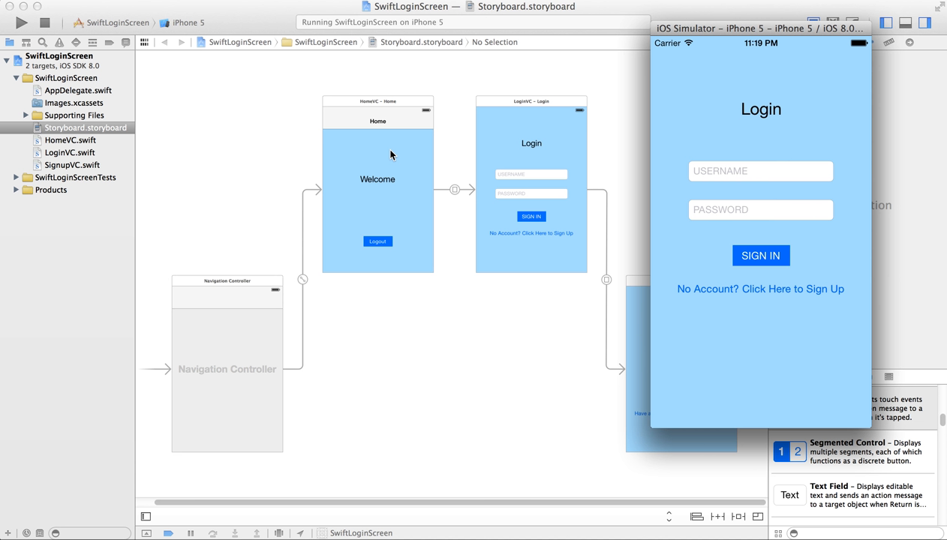
pyautogui.moveTo(398, 189)
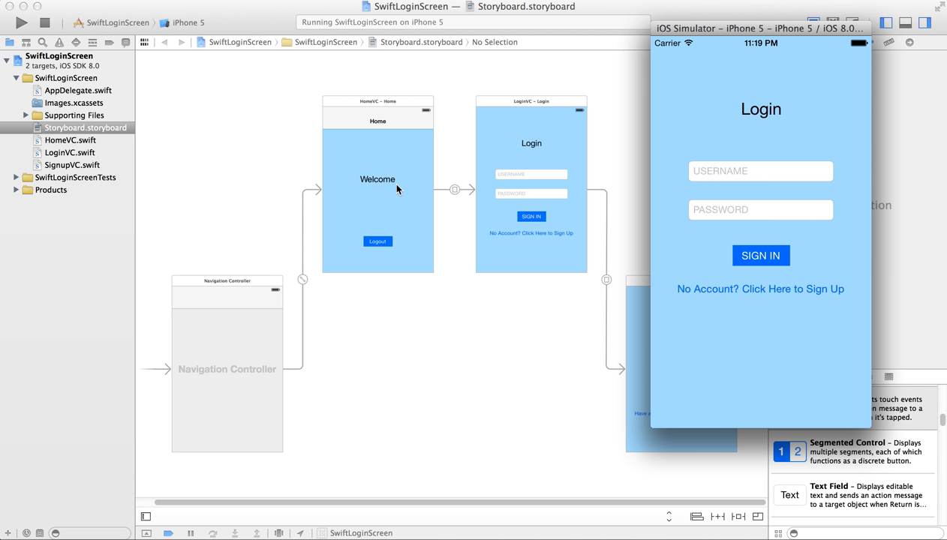
pyautogui.moveTo(517, 199)
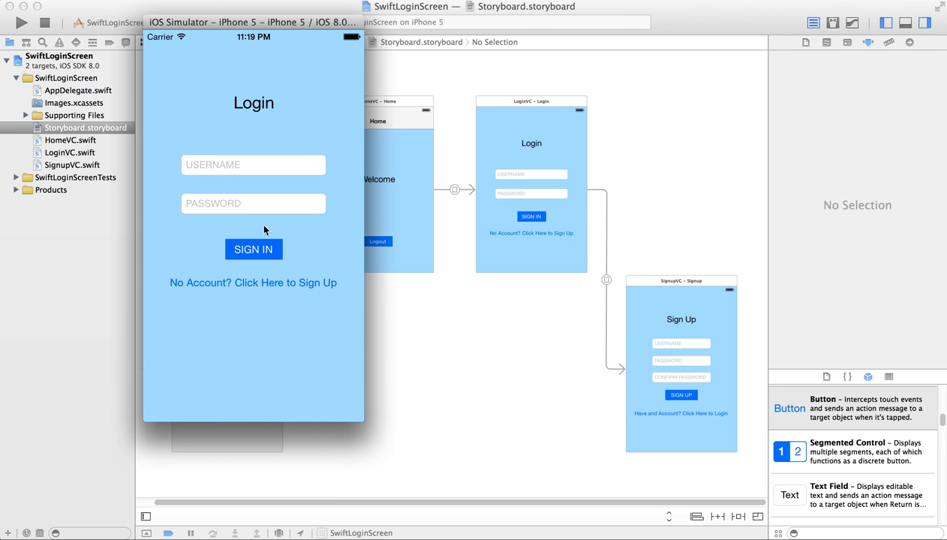
pyautogui.moveTo(295, 291)
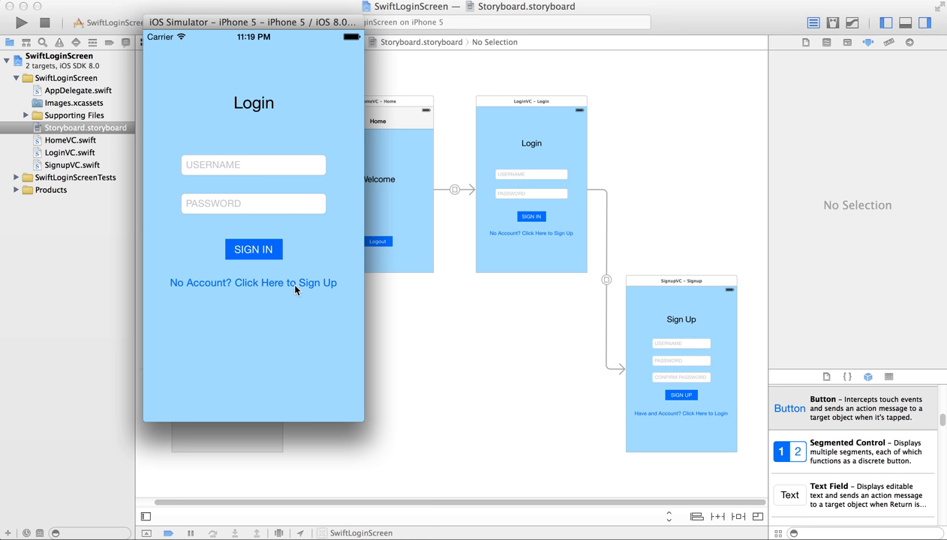
# Step: Sign up a new 'dipinkrishna' account with username, password and confirmation
pyautogui.click(255, 283)
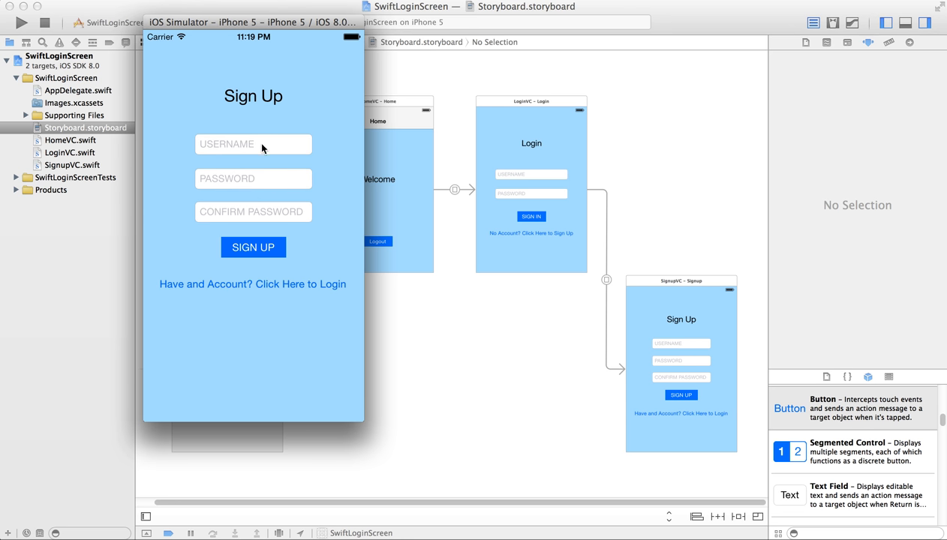
pyautogui.write('dipinkrishna')
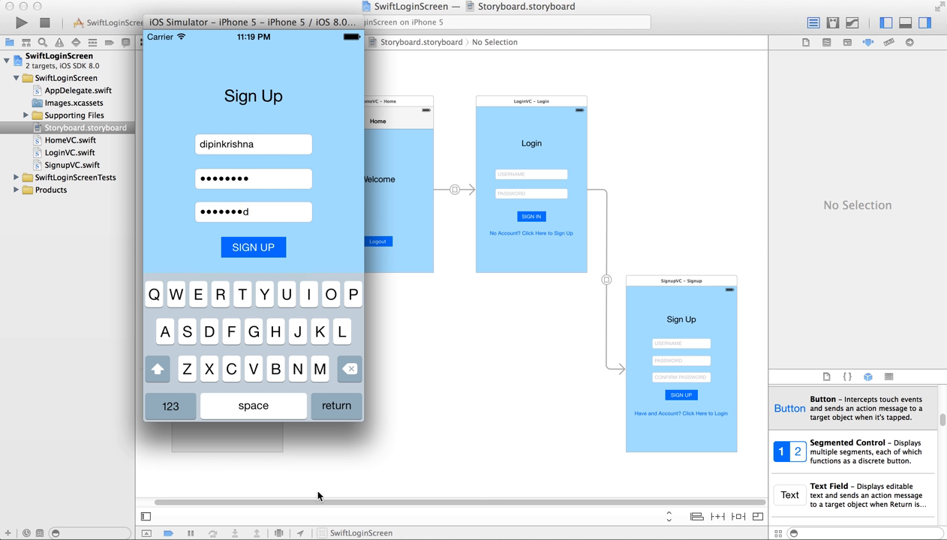
pyautogui.click(253, 247)
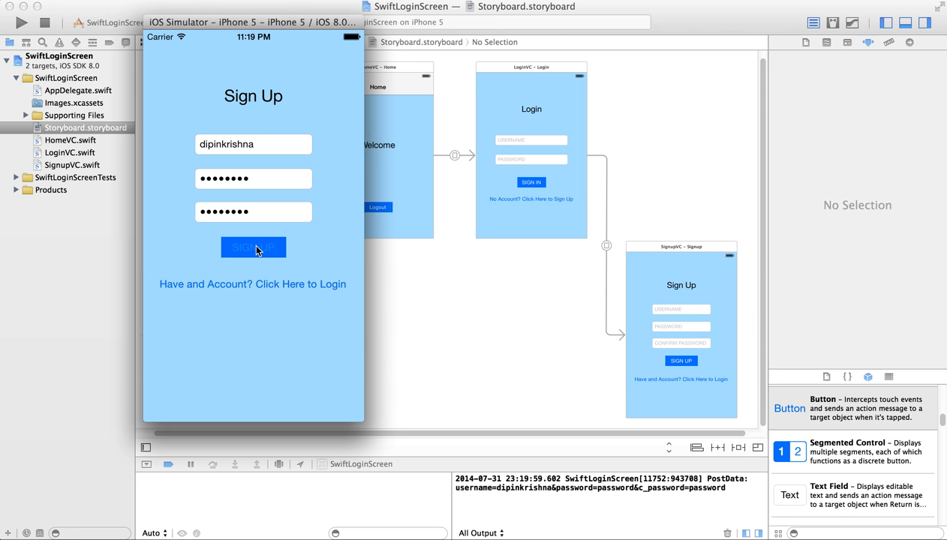
pyautogui.click(253, 247)
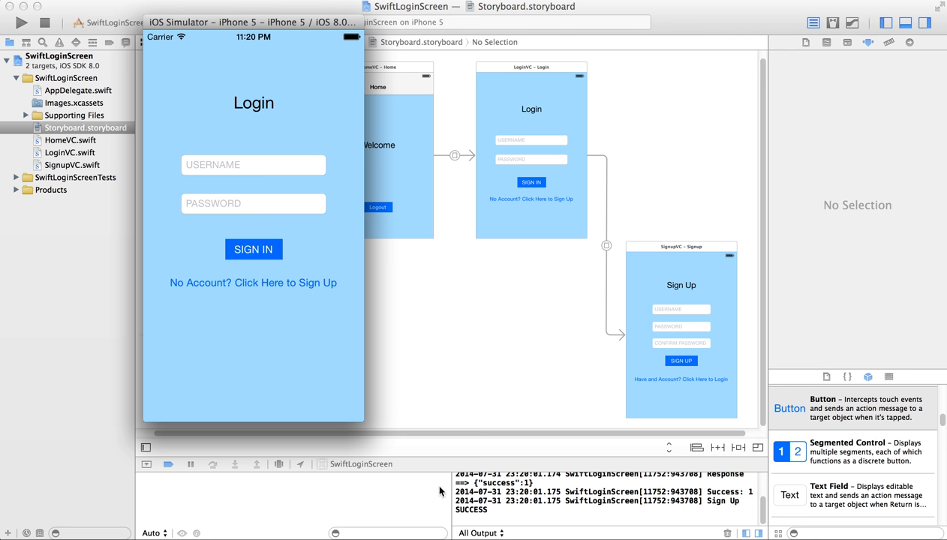
pyautogui.moveTo(532, 439)
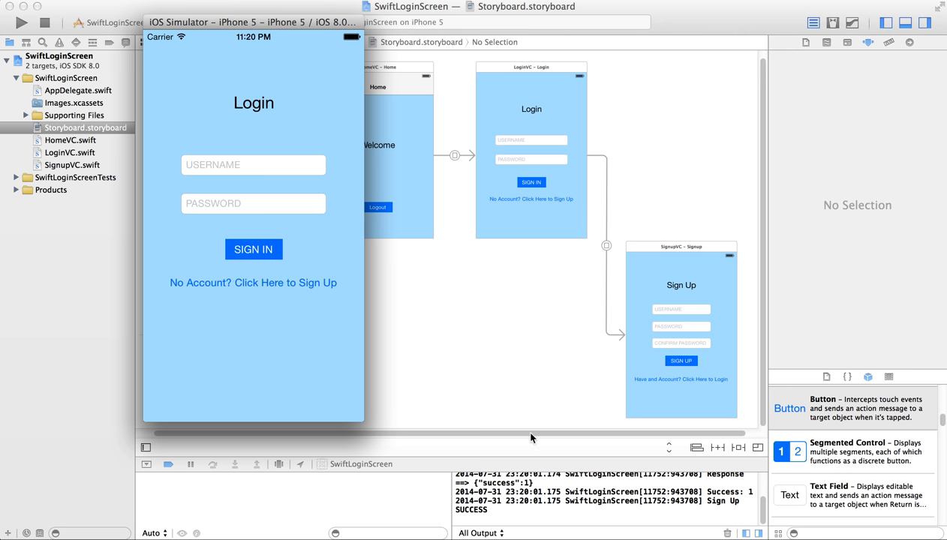
pyautogui.moveTo(717, 495)
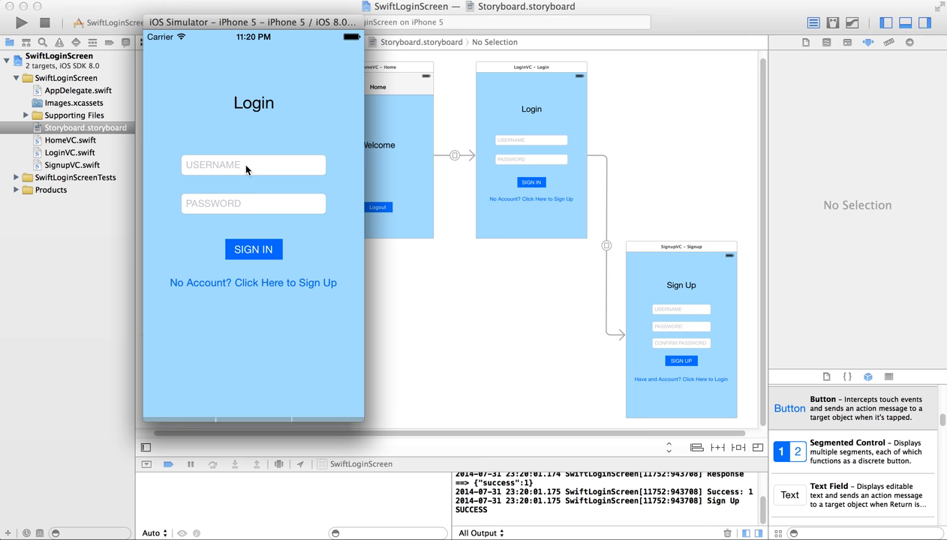
# Step: Try signing in as 'user' with a wrong password, dismiss the failure alert, reselect username
pyautogui.click(253, 165)
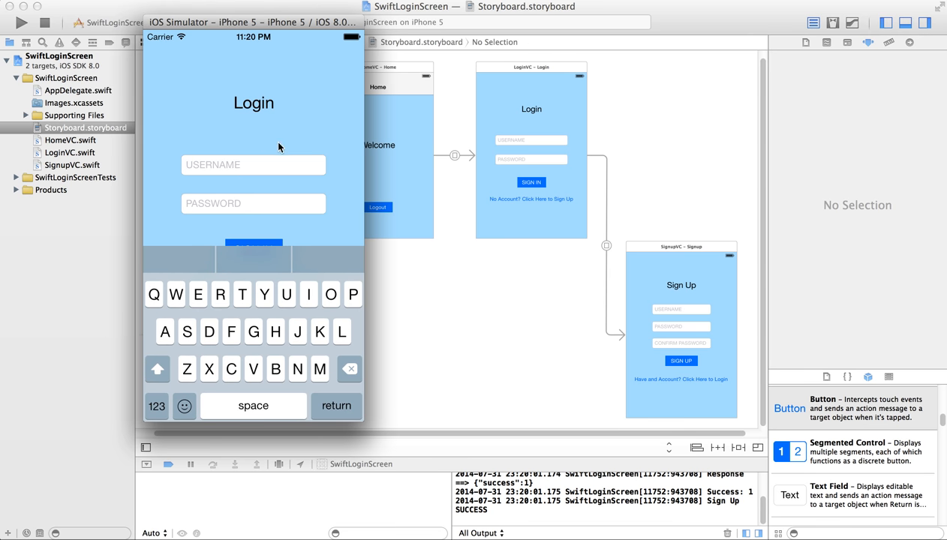
pyautogui.write('user')
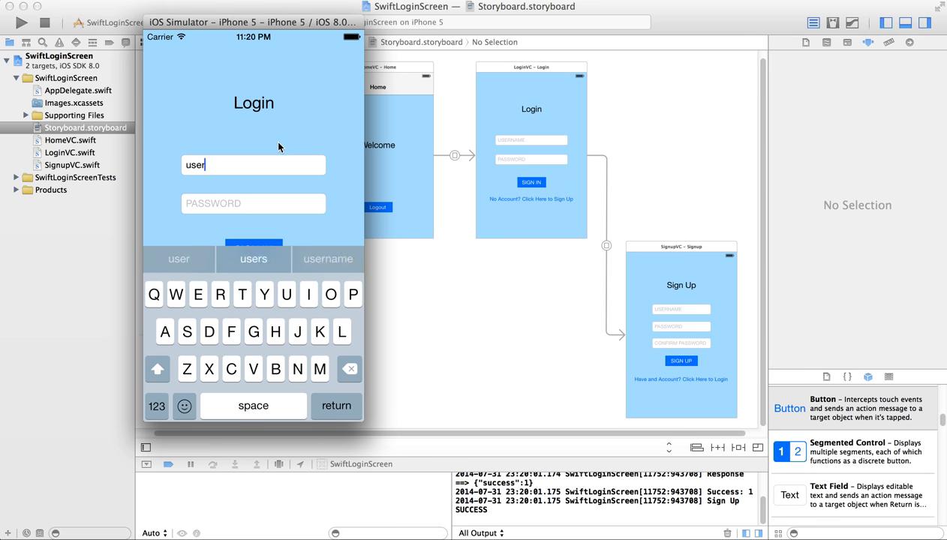
pyautogui.write('a')
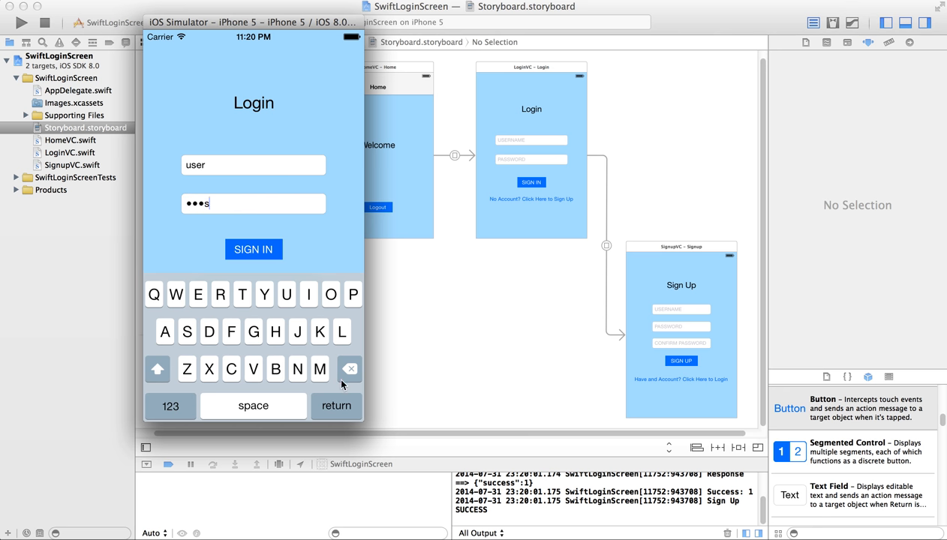
pyautogui.click(253, 249)
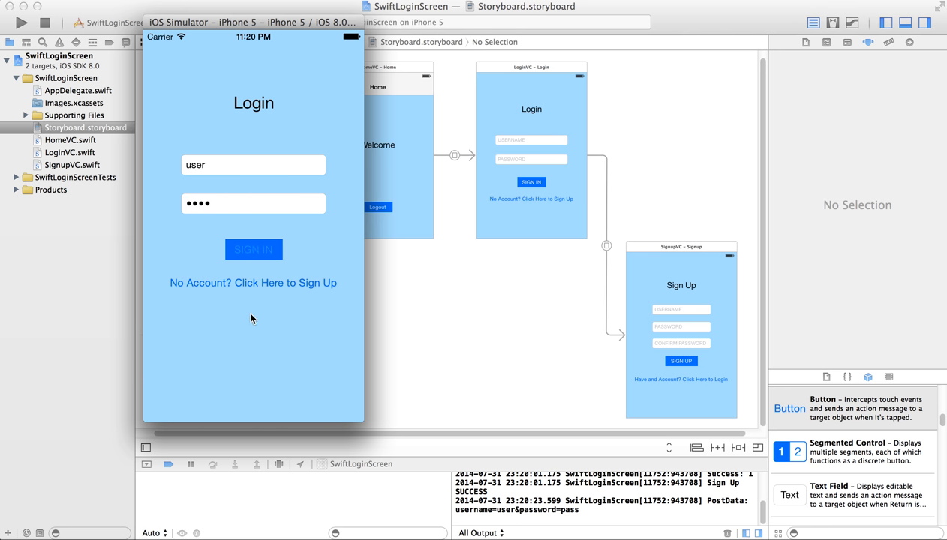
pyautogui.click(253, 249)
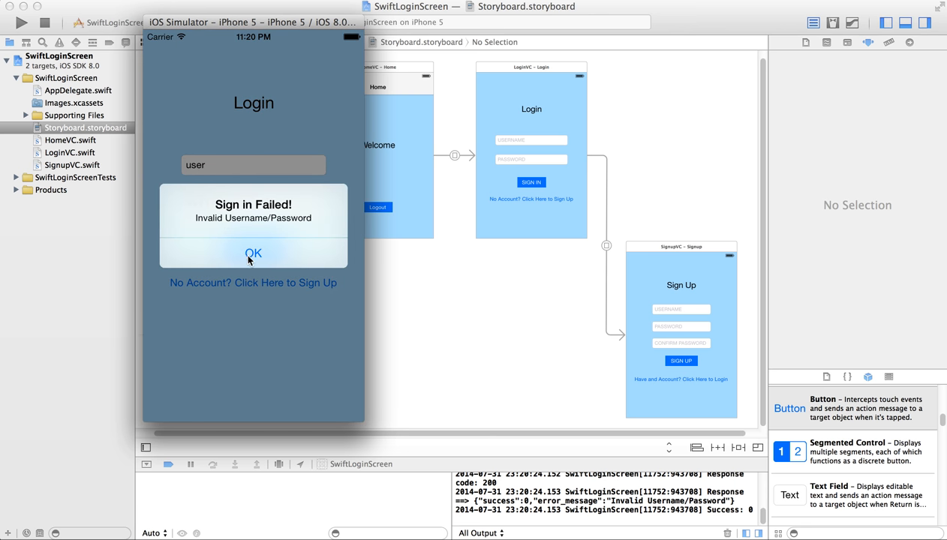
pyautogui.click(253, 254)
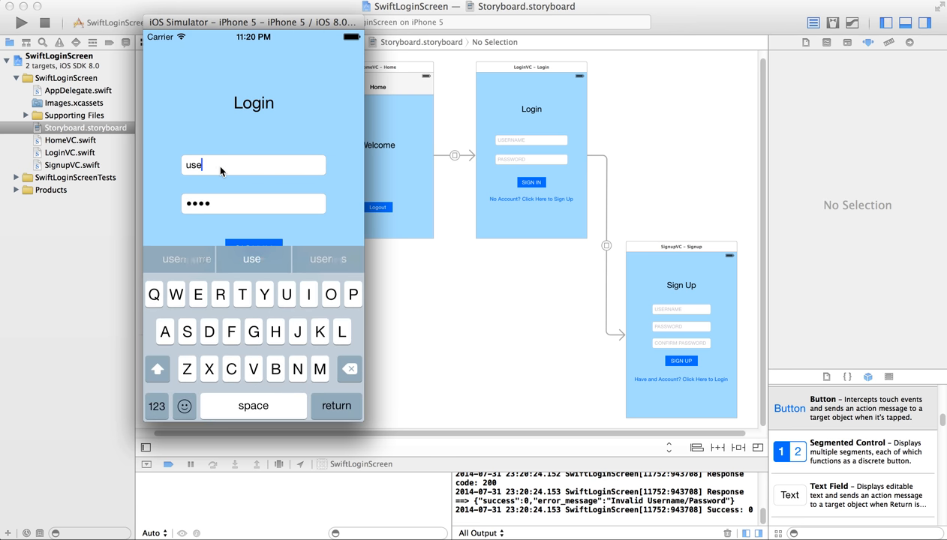
pyautogui.write('dipinkr')
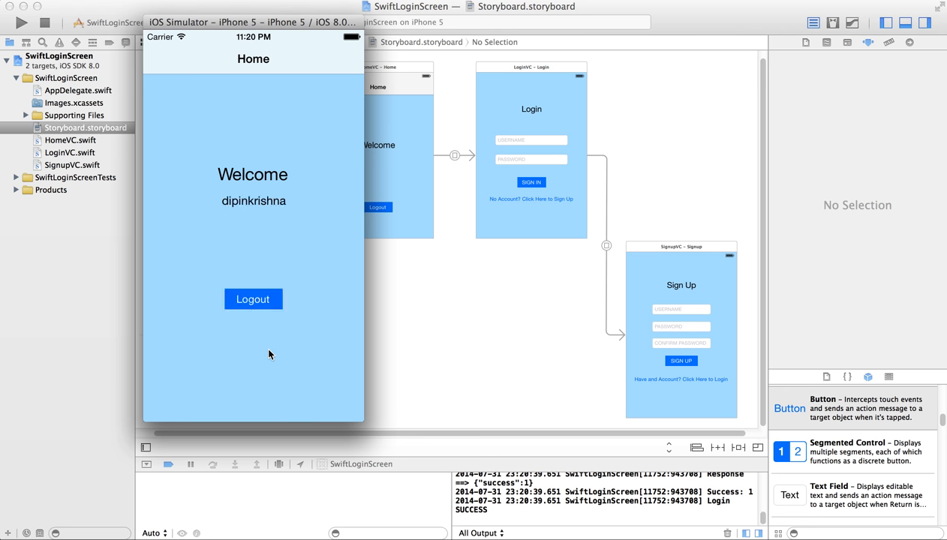
pyautogui.moveTo(298, 181)
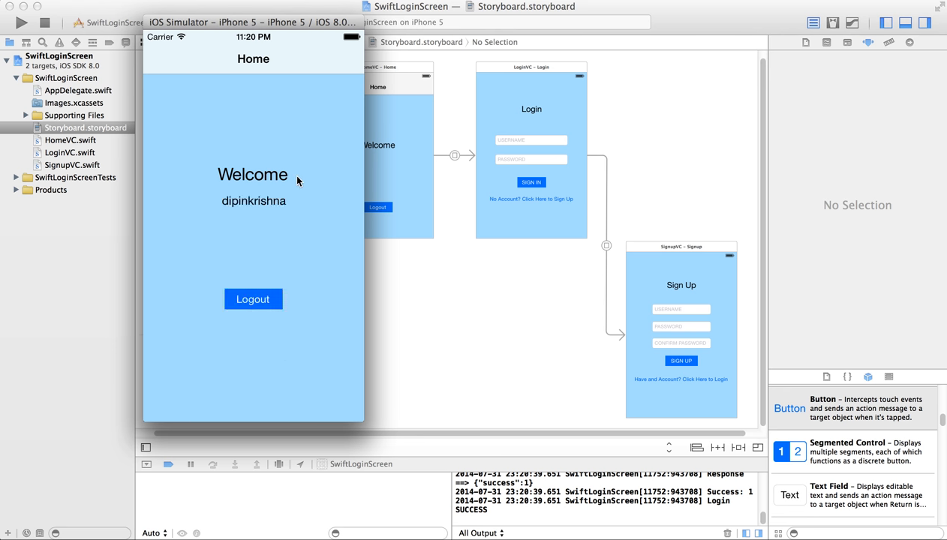
pyautogui.moveTo(328, 299)
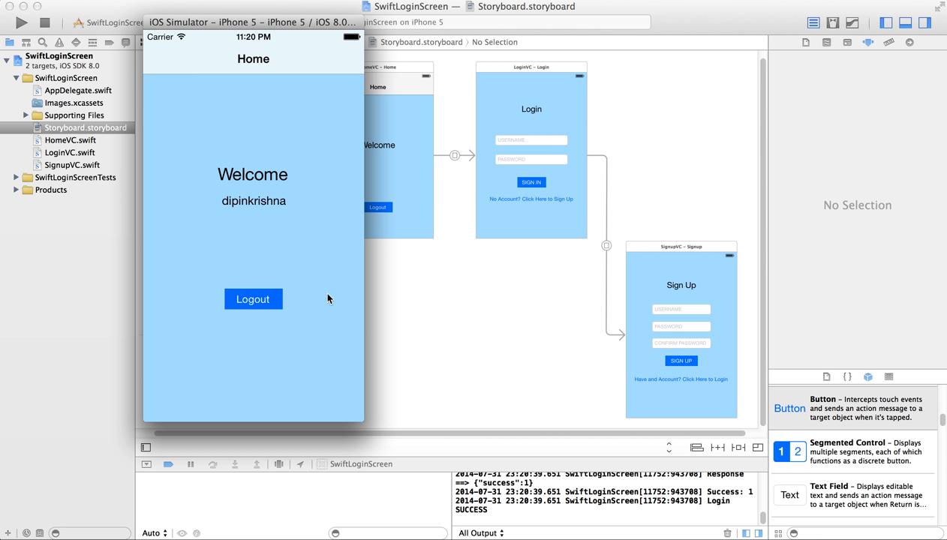
pyautogui.moveTo(255, 327)
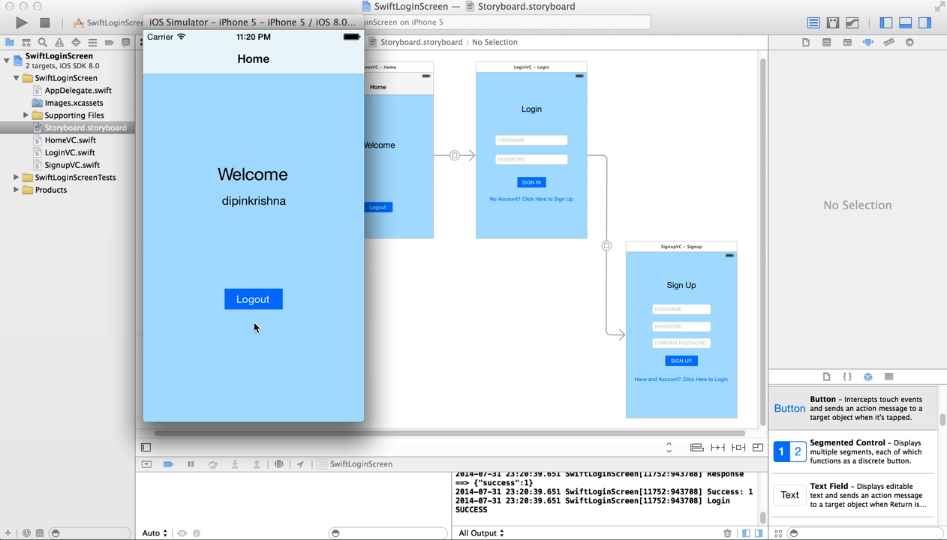
pyautogui.moveTo(277, 343)
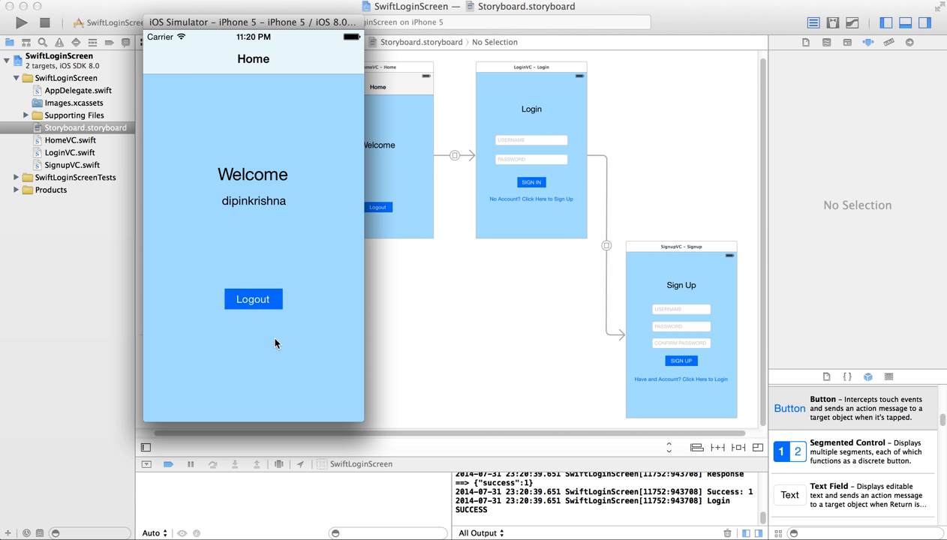